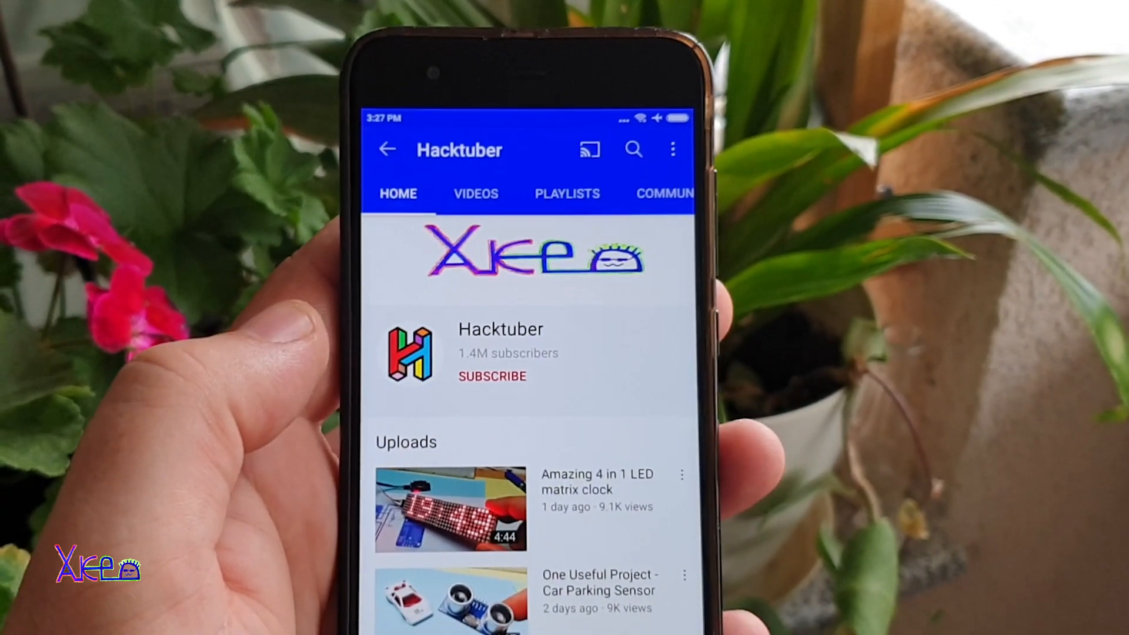
click(492, 375)
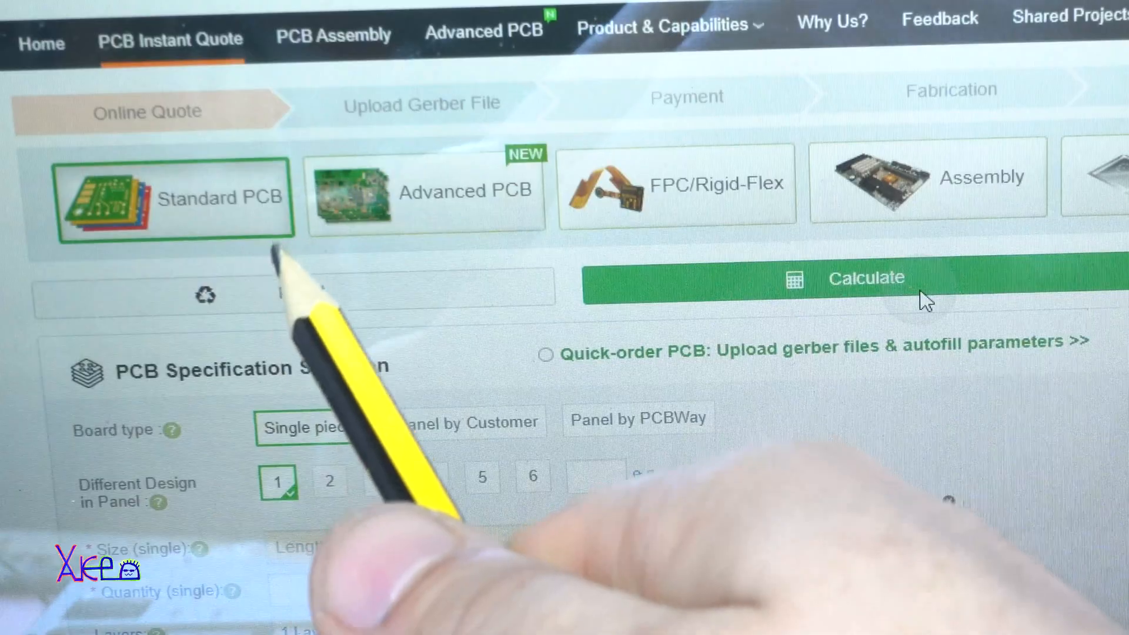
mouse_move(519, 288)
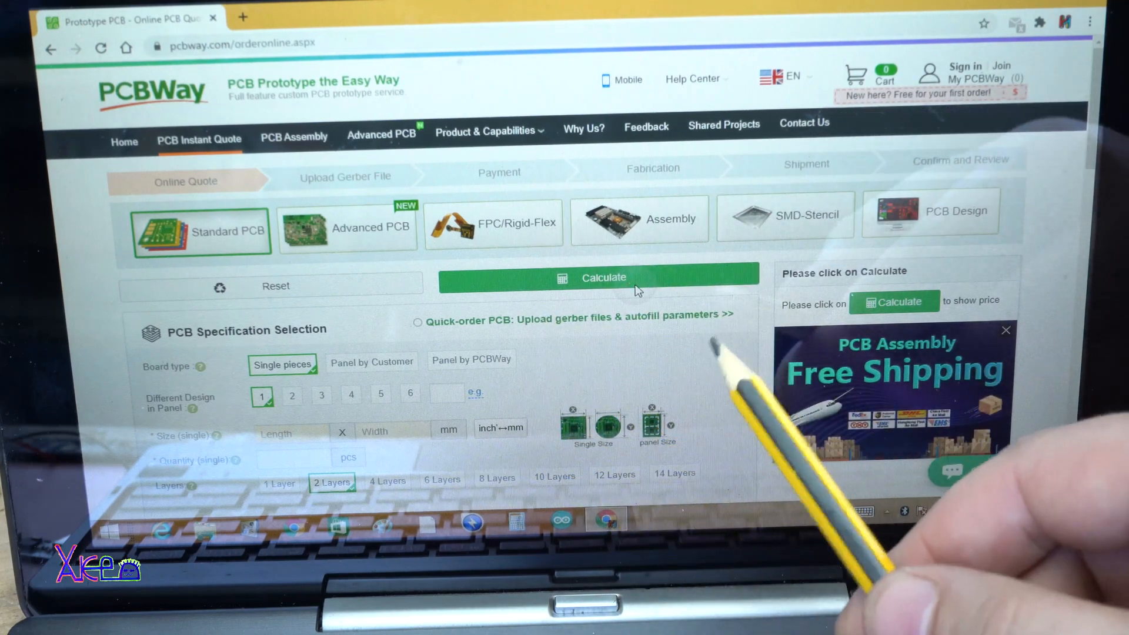
mouse_move(692, 310)
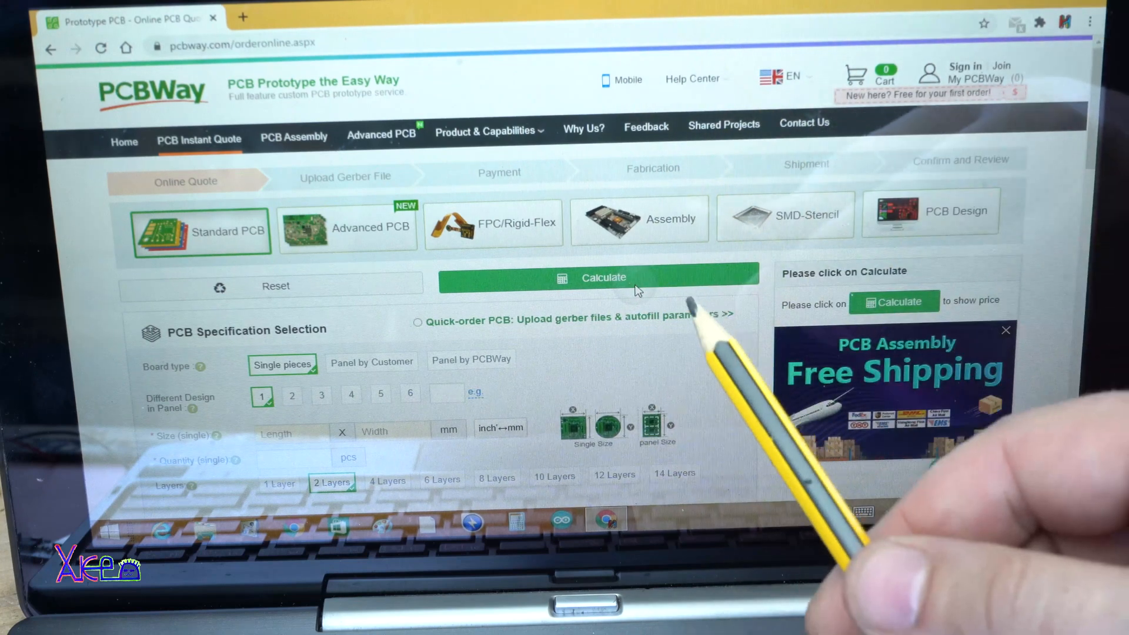